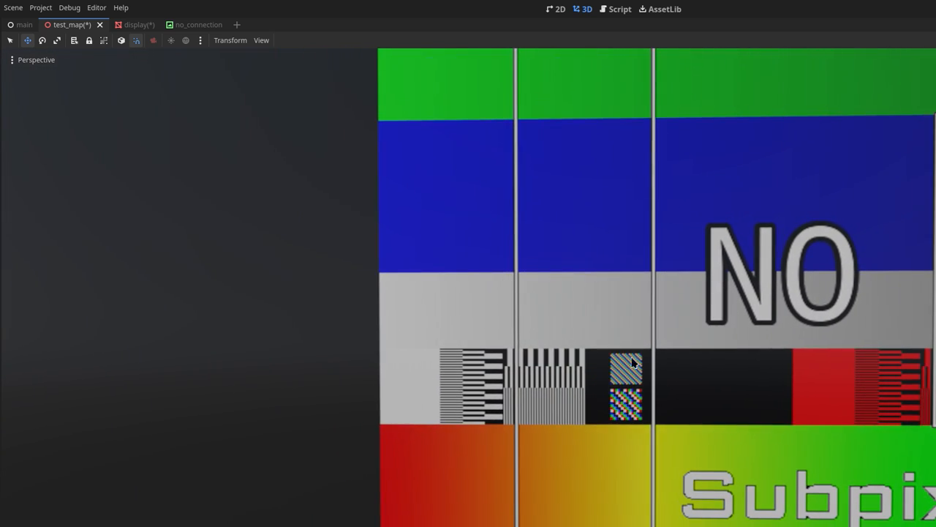
pyautogui.moveTo(719, 298)
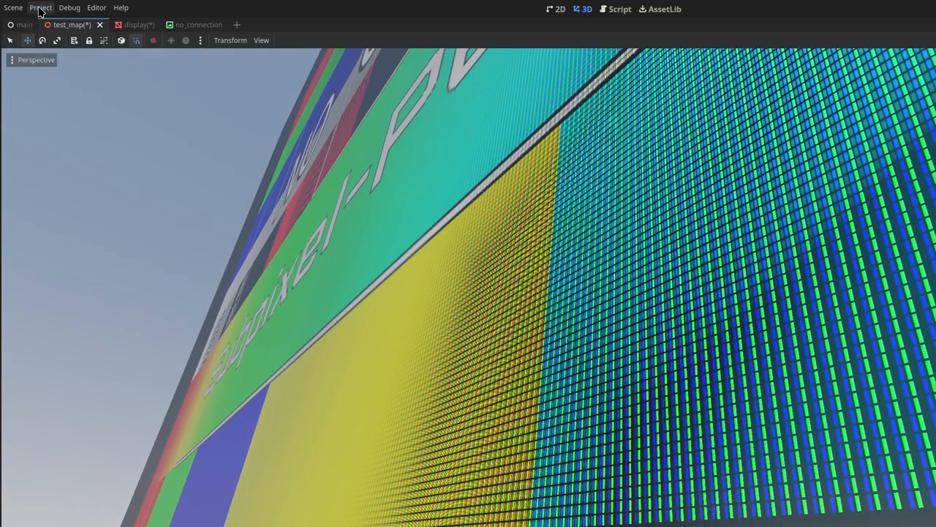
# Open Project Settings at the Rendering Anti Aliasing quality options (MSAA 2D/3D, Screen Space AA, TAA).
pyautogui.click(41, 8)
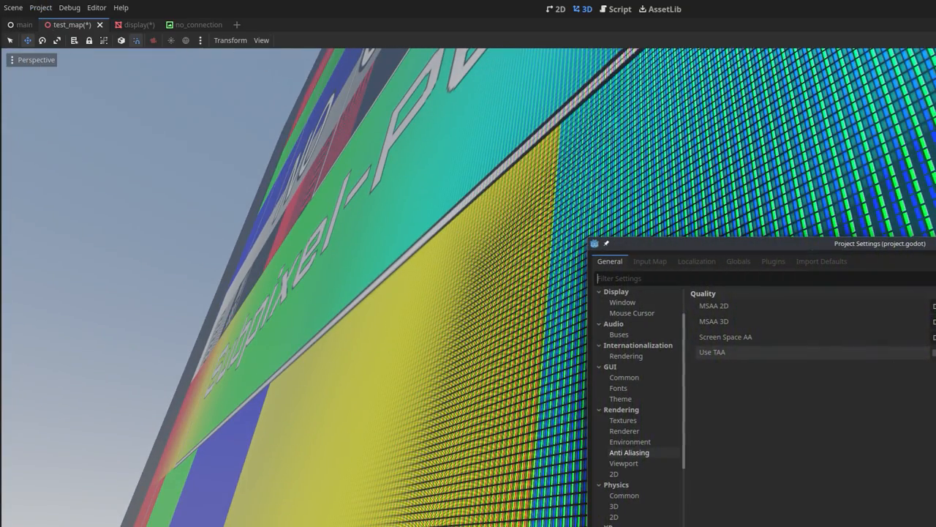